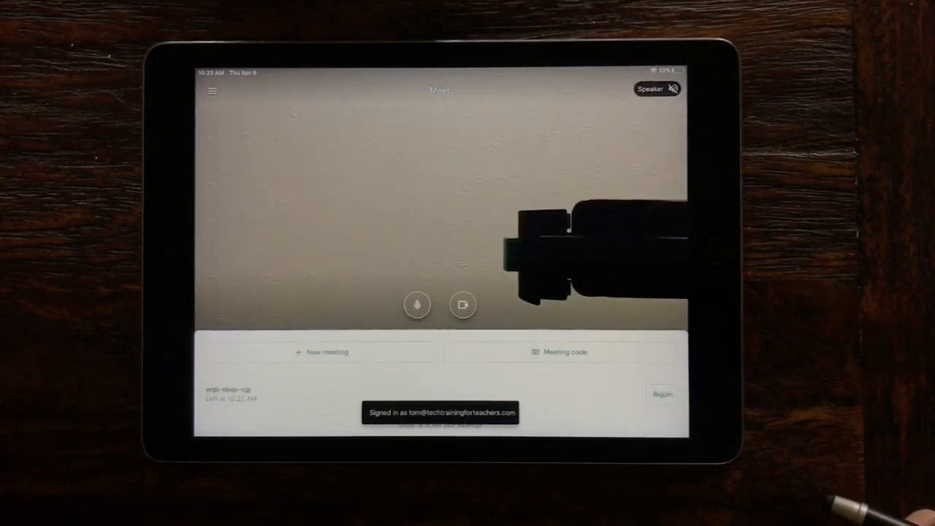
Step: Start a new meeting and dismiss the Add others joining-info prompt
{"action": "left_click", "coordinate": [656, 89]}
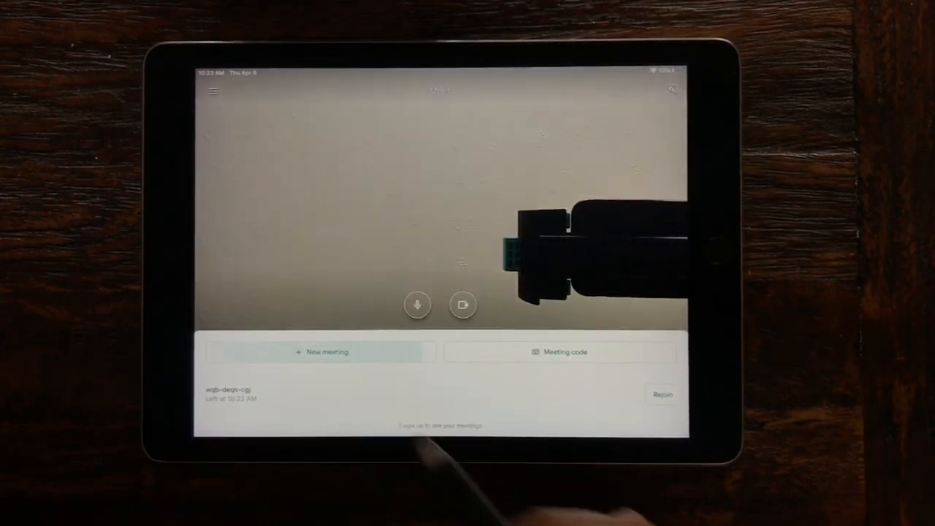
{"action": "left_click", "coordinate": [324, 350]}
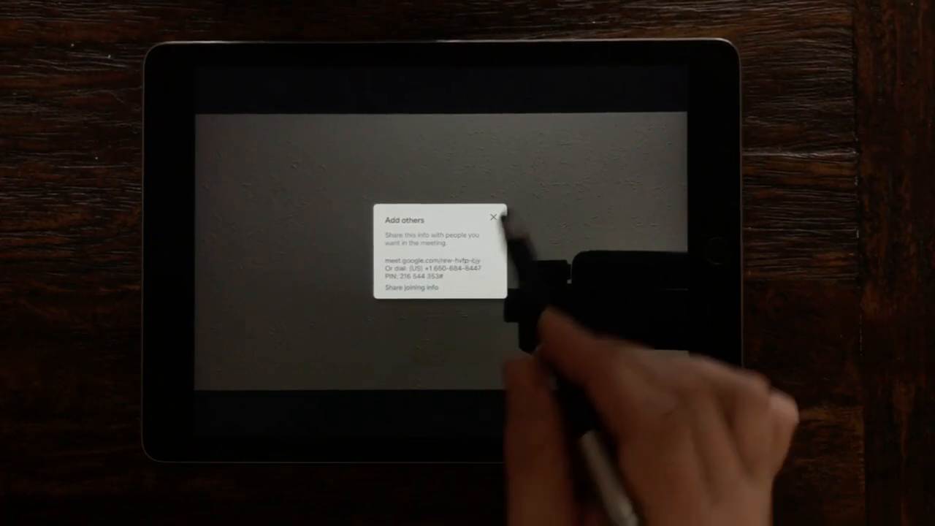
{"action": "left_click", "coordinate": [493, 216]}
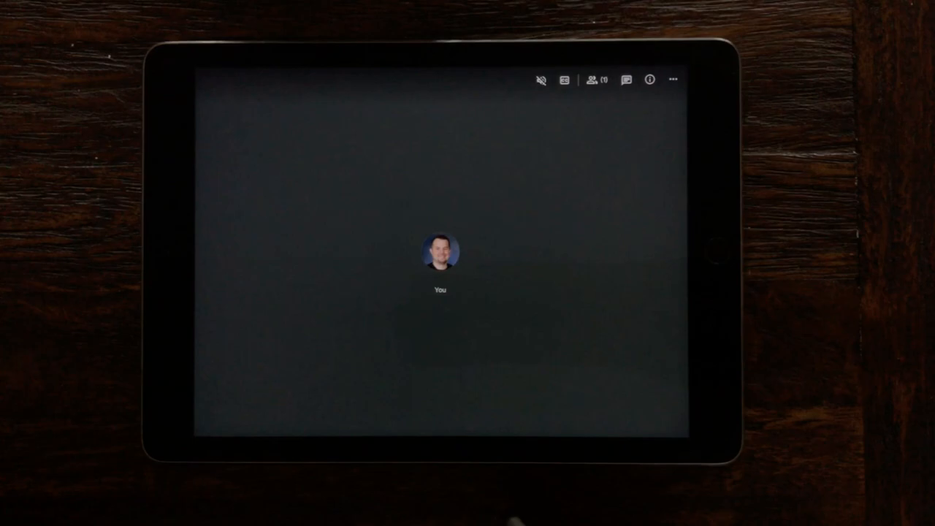
Step: Turn the camera on, then use Switch camera from the more-options menu
{"action": "left_click", "coordinate": [402, 411]}
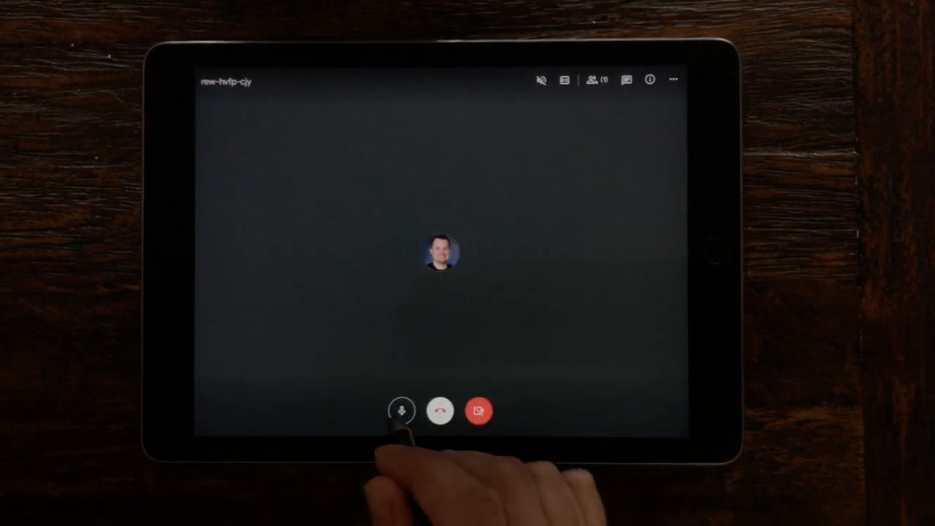
{"action": "left_click", "coordinate": [400, 409]}
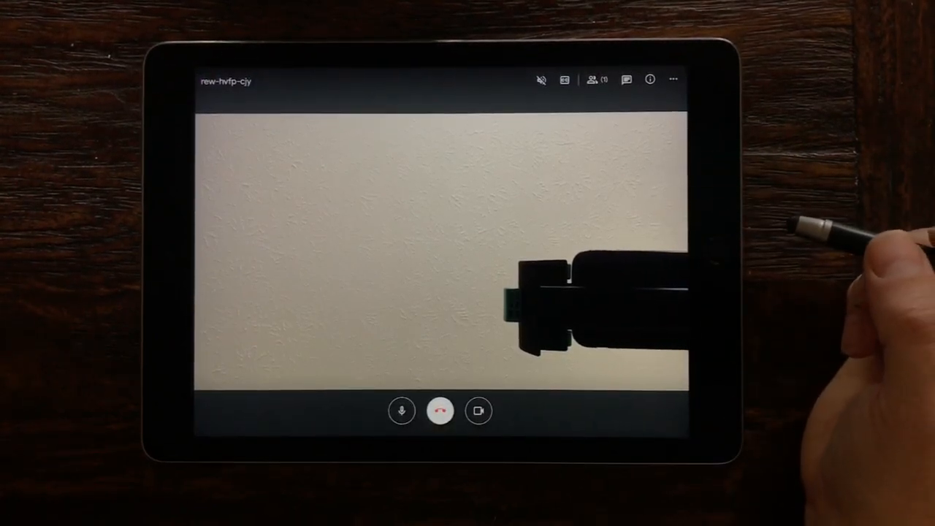
{"action": "left_click", "coordinate": [672, 79]}
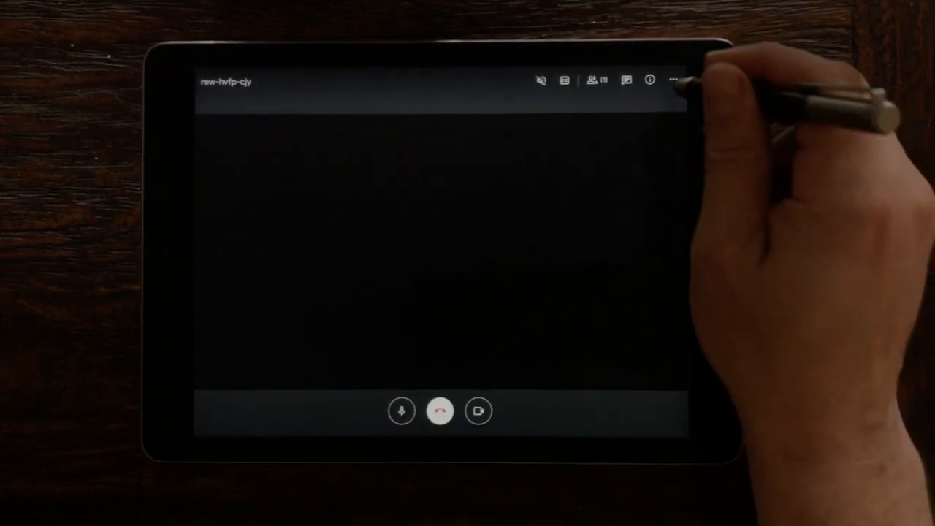
{"action": "left_click", "coordinate": [671, 79]}
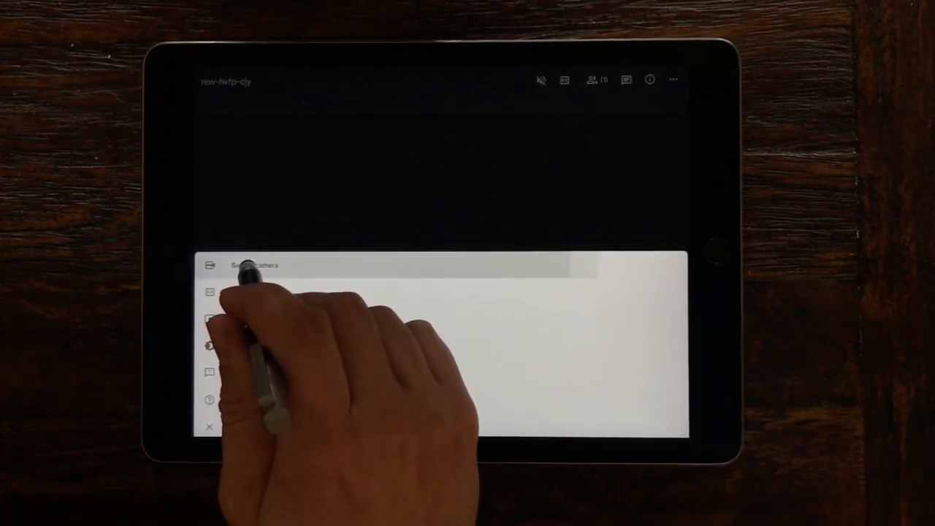
{"action": "left_click", "coordinate": [251, 264]}
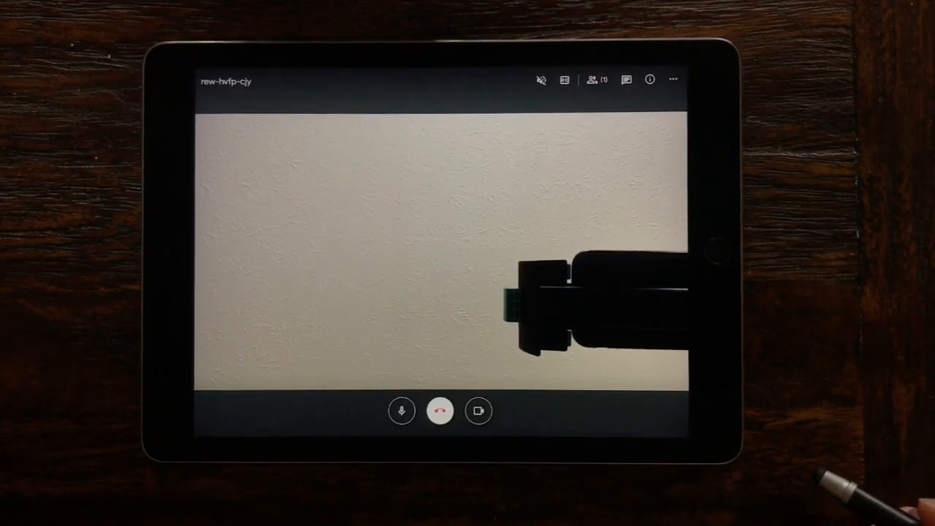
Step: Start presenting the iPad screen to the meeting via Start Broadcast
{"action": "left_click", "coordinate": [672, 79]}
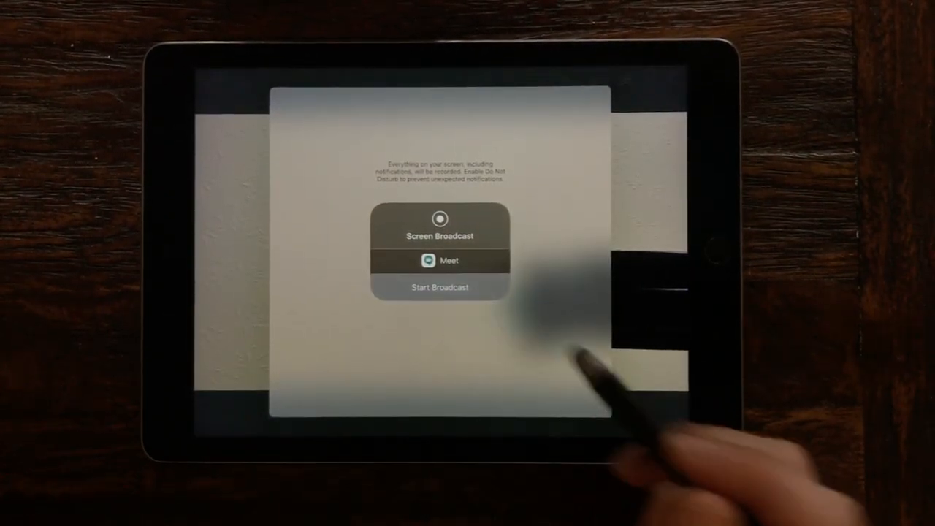
{"action": "left_click", "coordinate": [440, 286]}
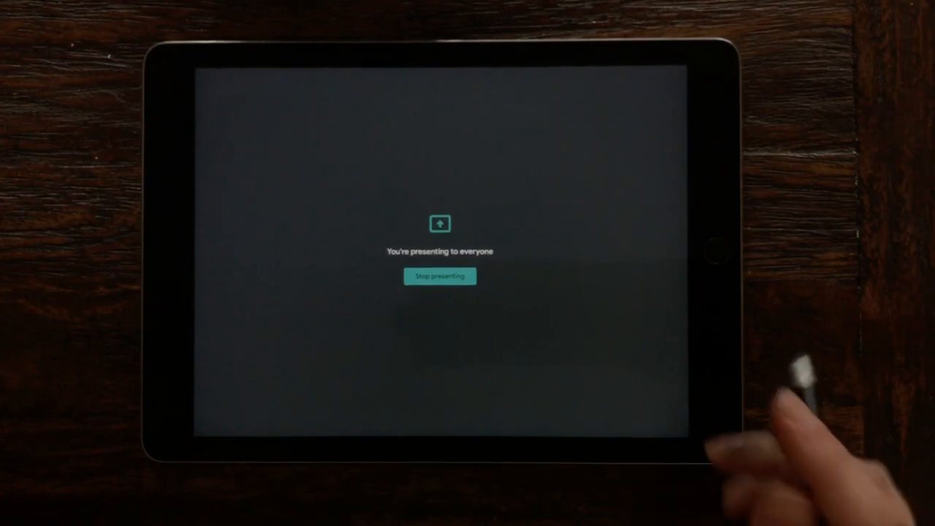
{"action": "left_click", "coordinate": [440, 276]}
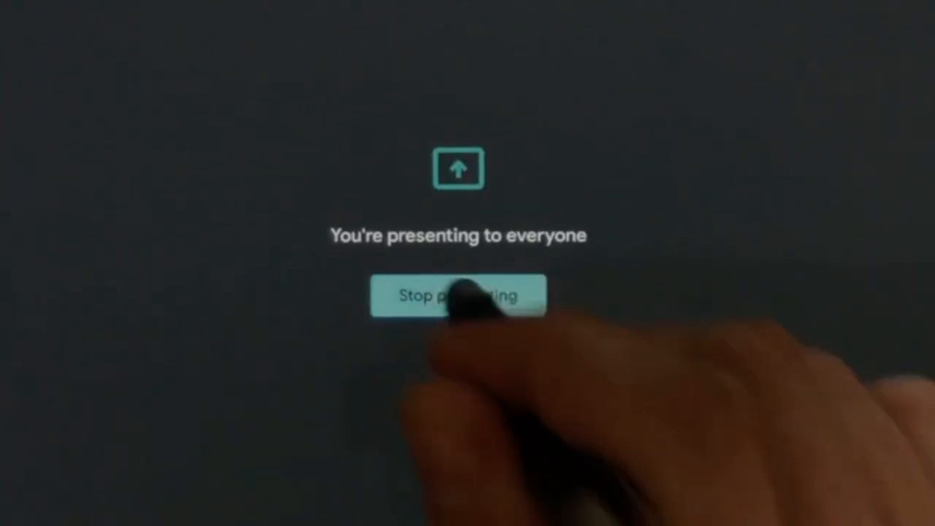
Step: Stop presenting and dismiss the broadcast-stopped alert to return to the call
{"action": "left_click", "coordinate": [458, 295]}
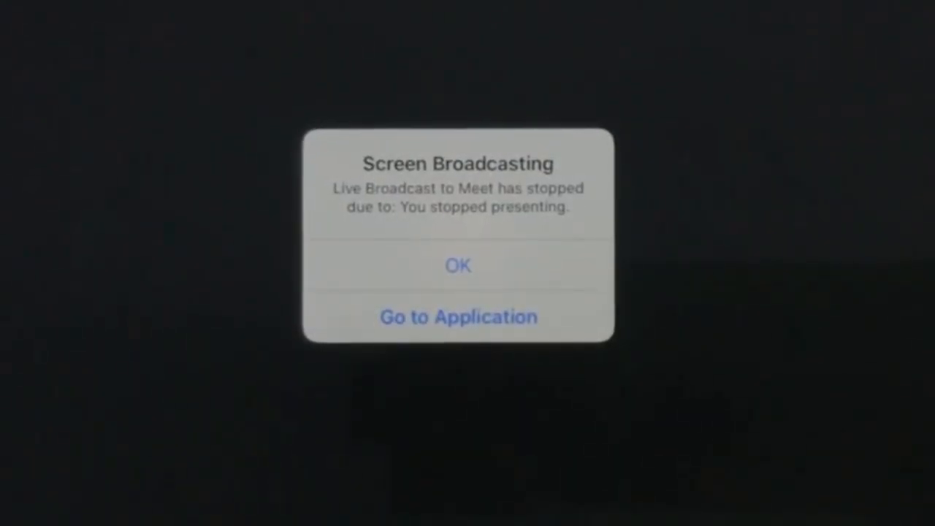
{"action": "left_click", "coordinate": [458, 266]}
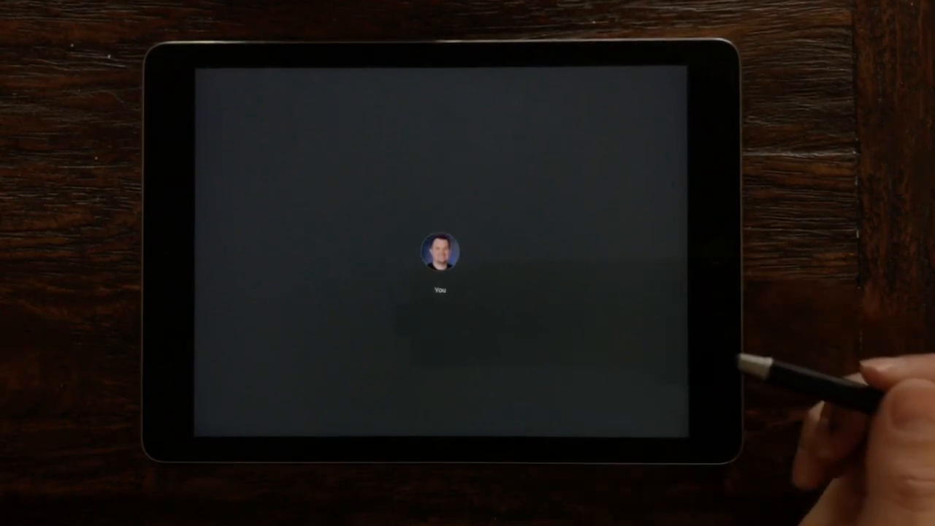
Step: Share the meeting's joining info and choose Classroom as the destination
{"action": "left_click", "coordinate": [438, 251]}
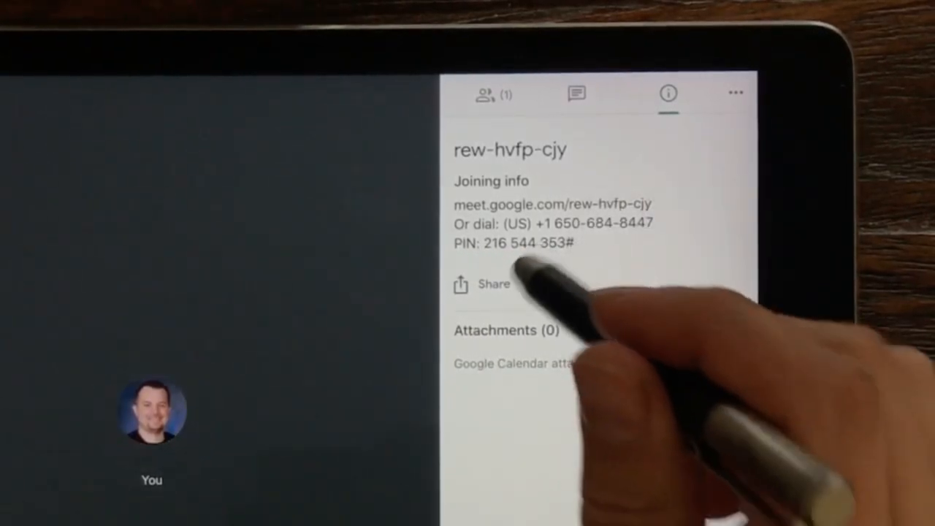
{"action": "left_click", "coordinate": [482, 284]}
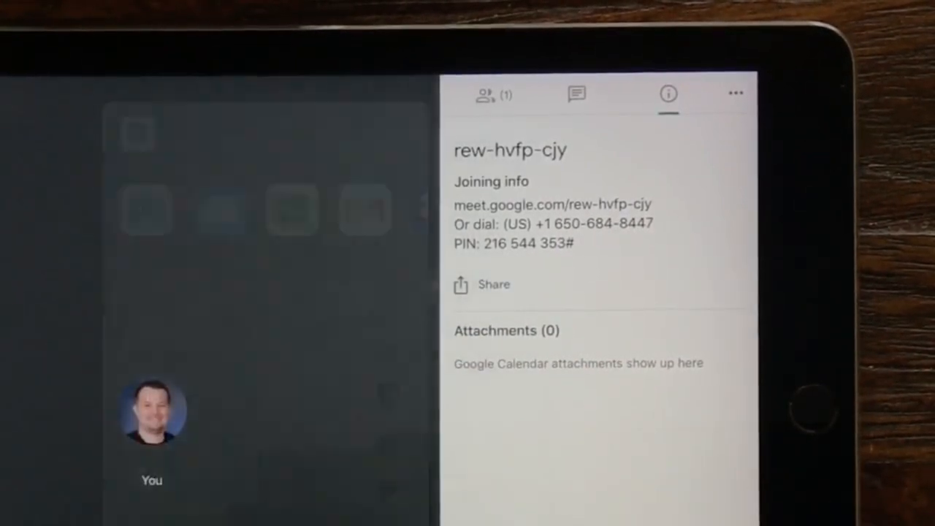
{"action": "left_click", "coordinate": [481, 284]}
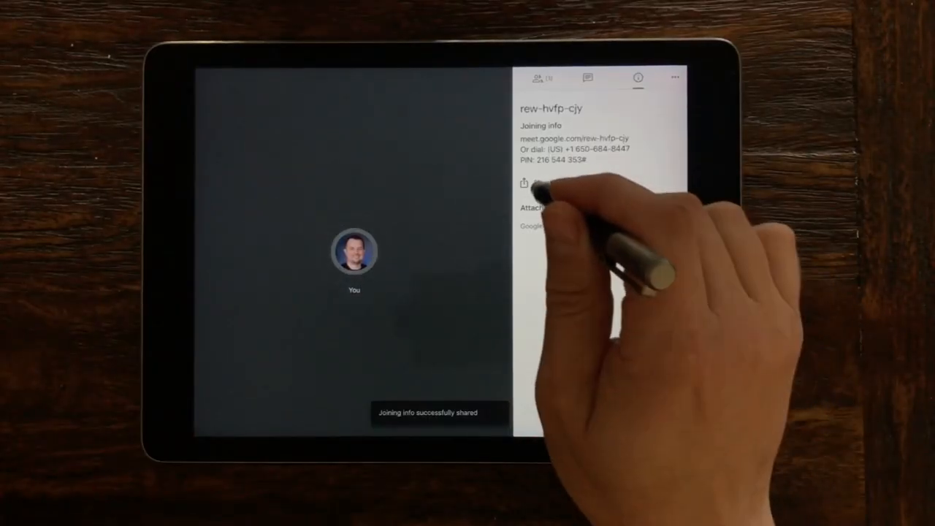
{"action": "left_click", "coordinate": [527, 181]}
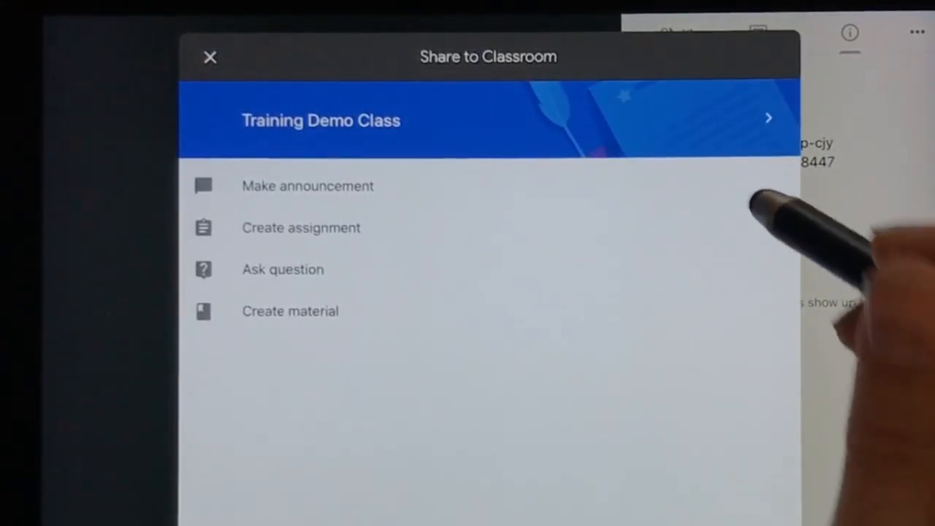
Step: Select Training Demo Class and begin a new announcement for it
{"action": "left_click", "coordinate": [489, 118]}
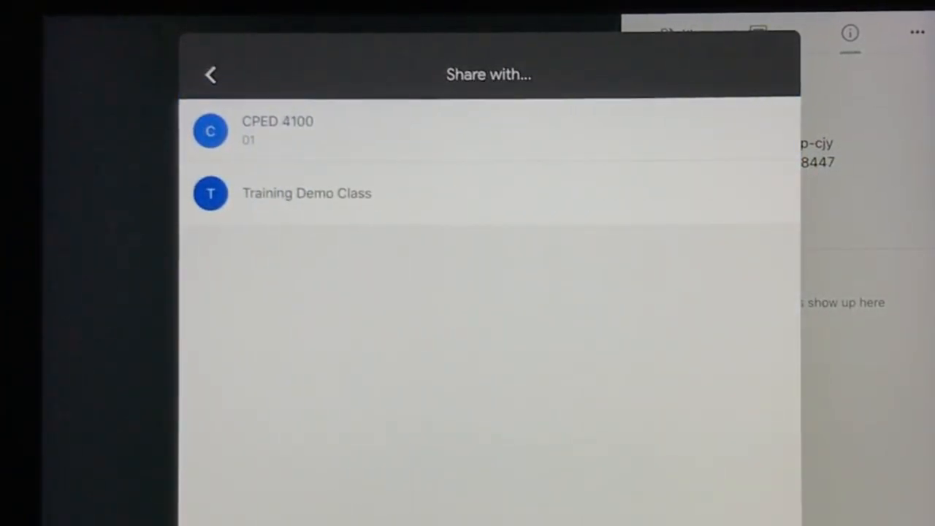
{"action": "left_click", "coordinate": [306, 193]}
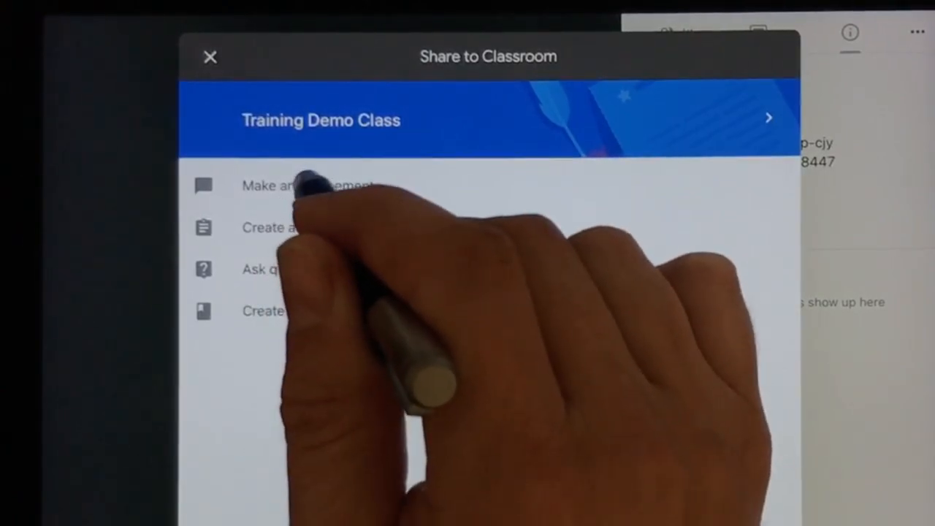
{"action": "left_click", "coordinate": [307, 186]}
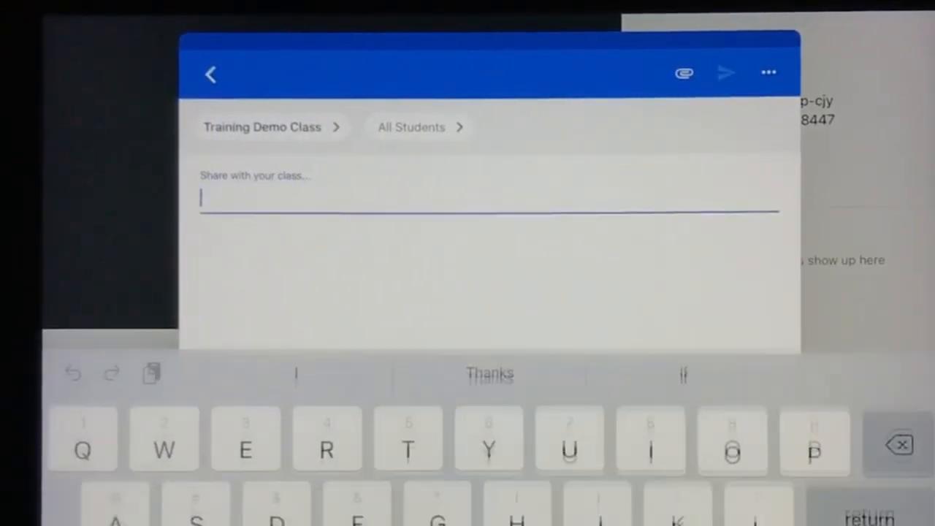
Step: Write 'Please join us for tomorrow' and paste the meeting URL and dial-in below it
{"action": "type", "text": "Please join us for tomorrow's meet at 3:00"}
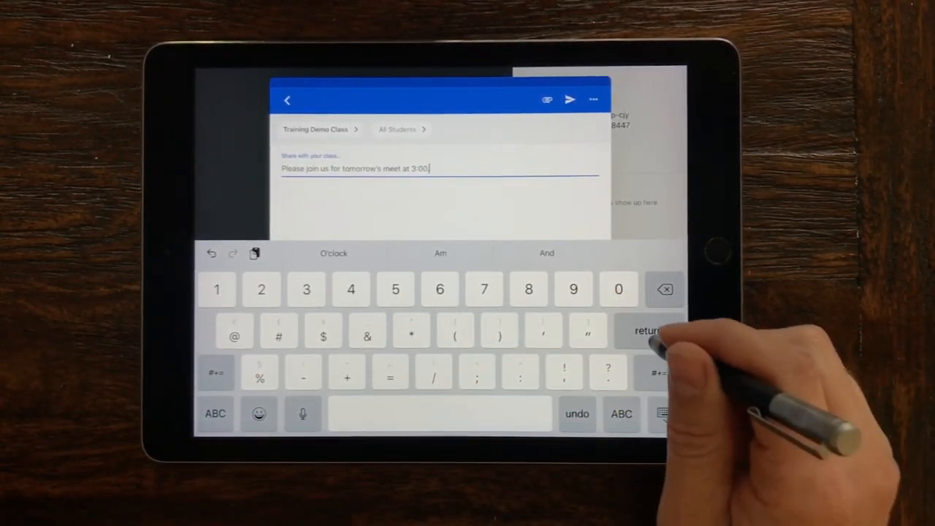
{"action": "left_click", "coordinate": [215, 413]}
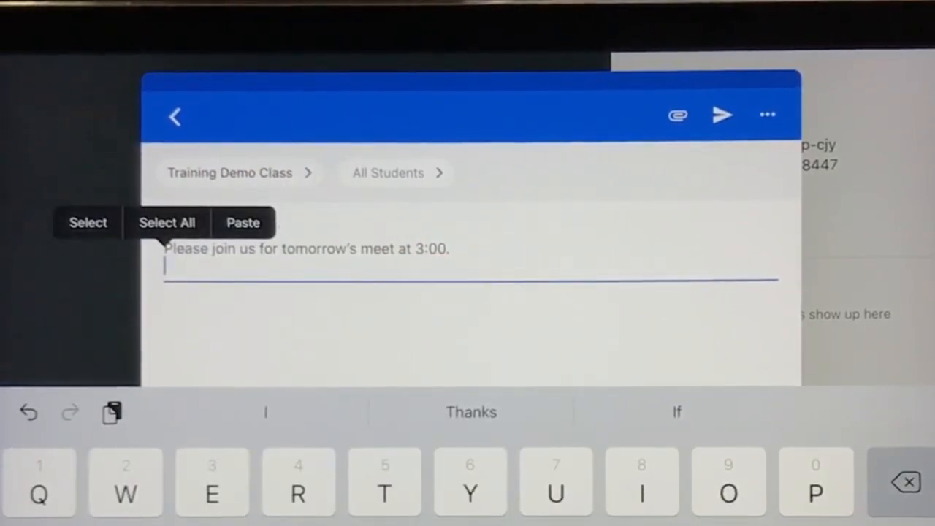
{"action": "left_click", "coordinate": [242, 222]}
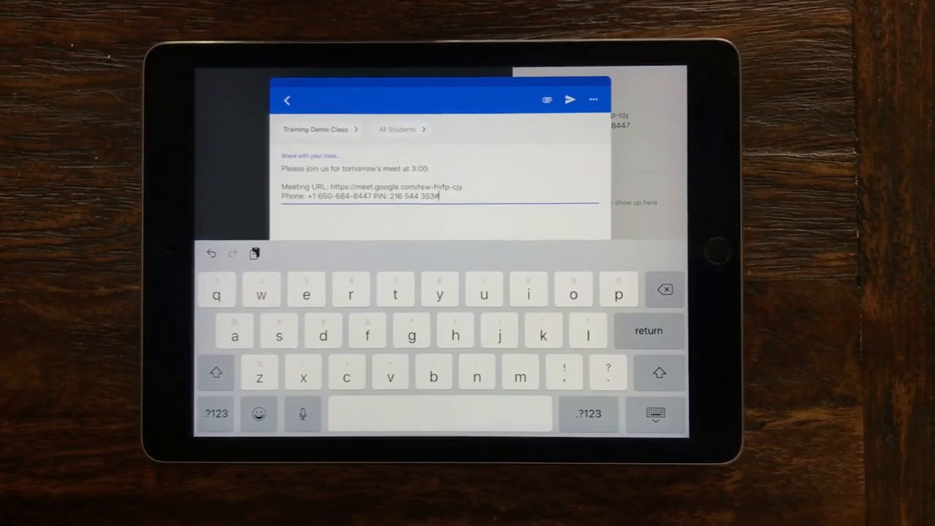
{"action": "left_click", "coordinate": [654, 414]}
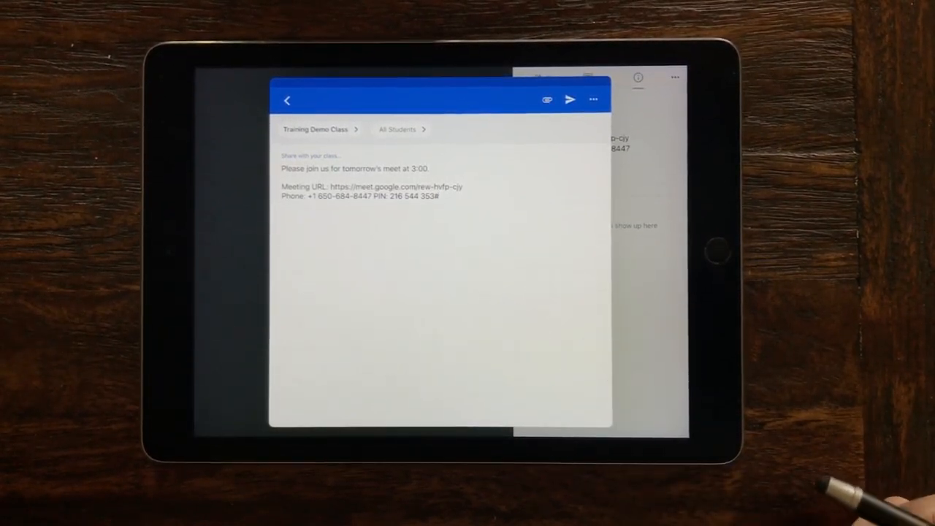
{"action": "left_click", "coordinate": [570, 99]}
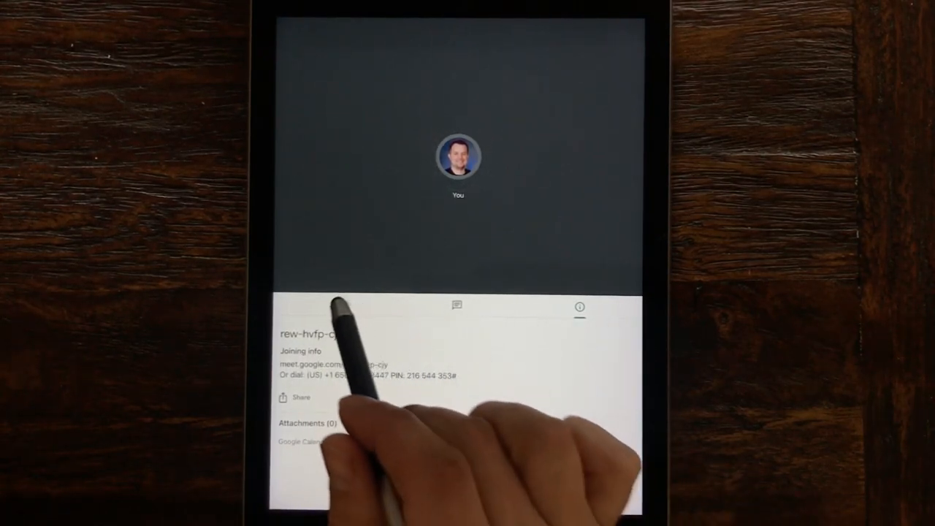
Step: Browse People and info tabs, ending on the empty Chat panel with its send-to-everyone field
{"action": "left_click", "coordinate": [336, 306]}
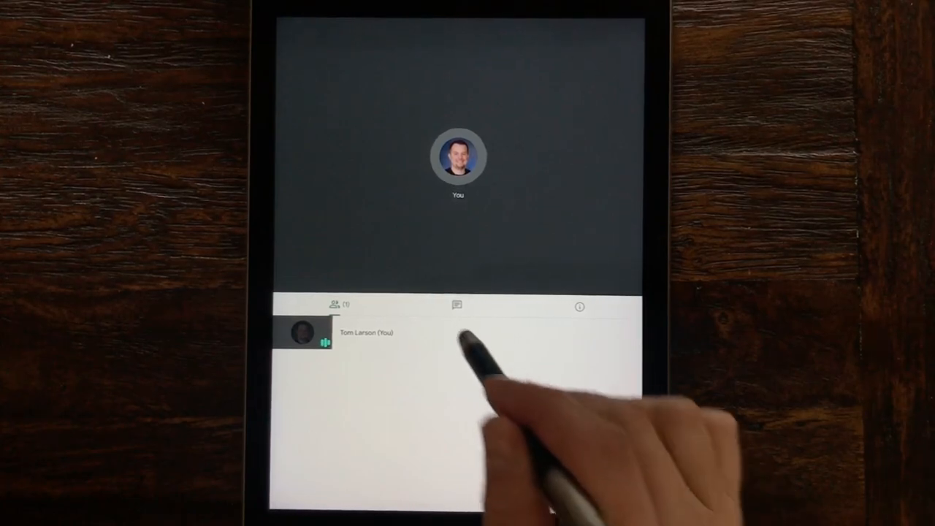
{"action": "left_click", "coordinate": [457, 307]}
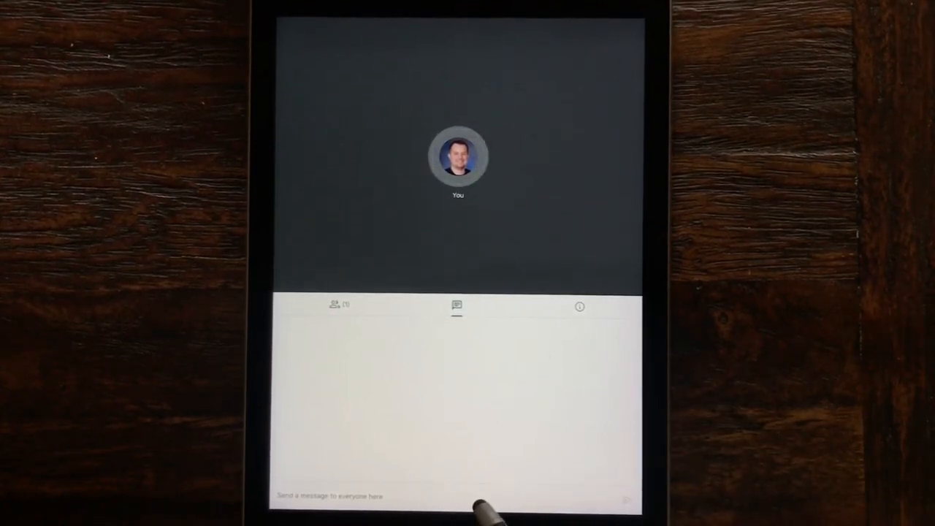
{"action": "left_click", "coordinate": [578, 307]}
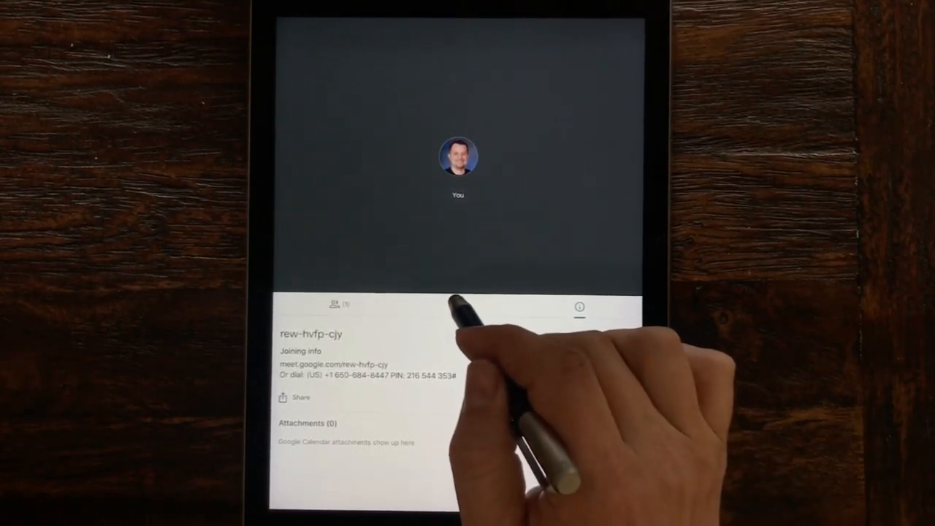
{"action": "left_click", "coordinate": [458, 307]}
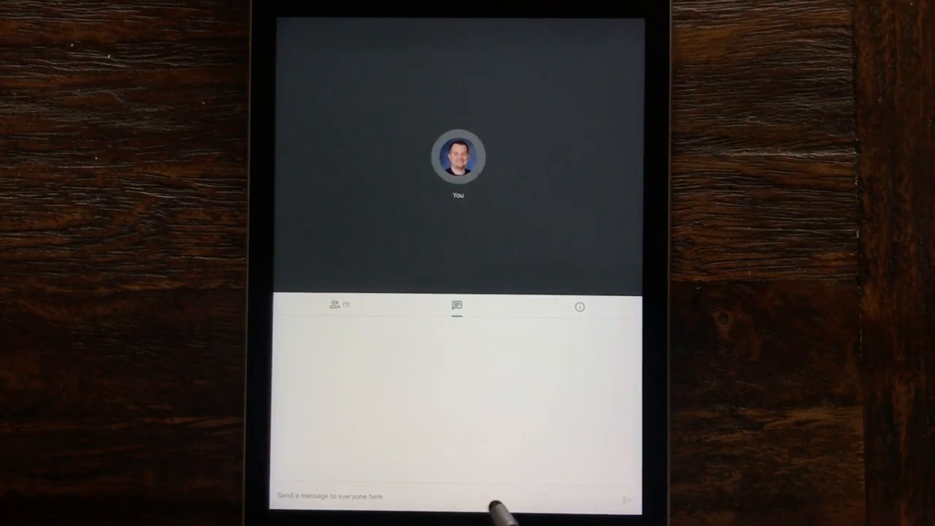